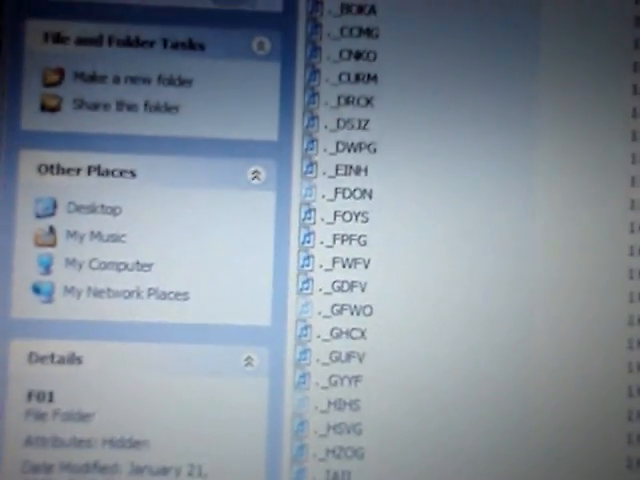
scroll("down", 3)
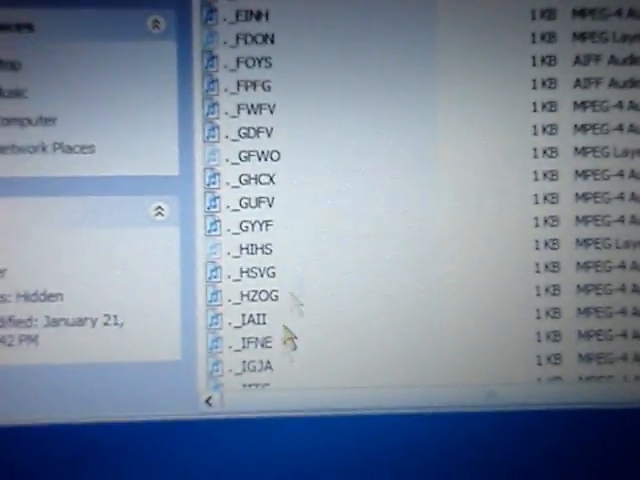